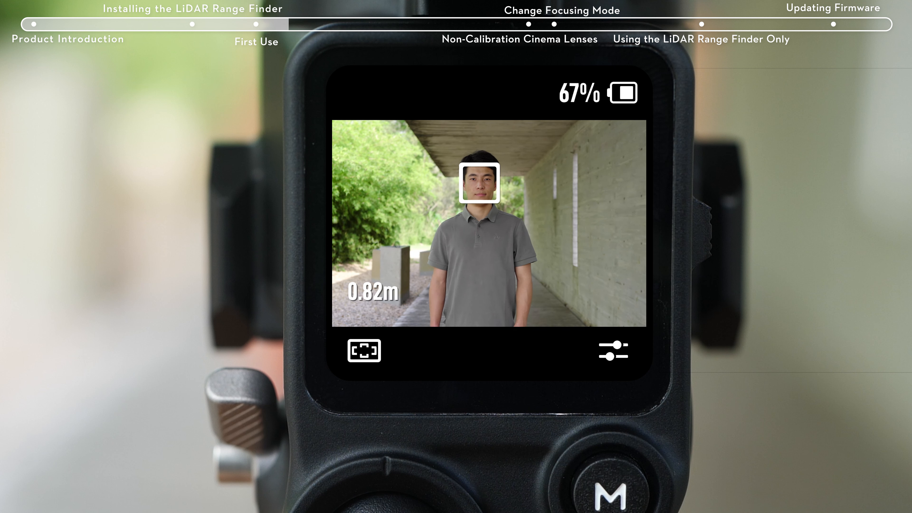
Bring up the Settings list showing installation distance 75mm and follow focus sensitivity 2
left_click(612, 351)
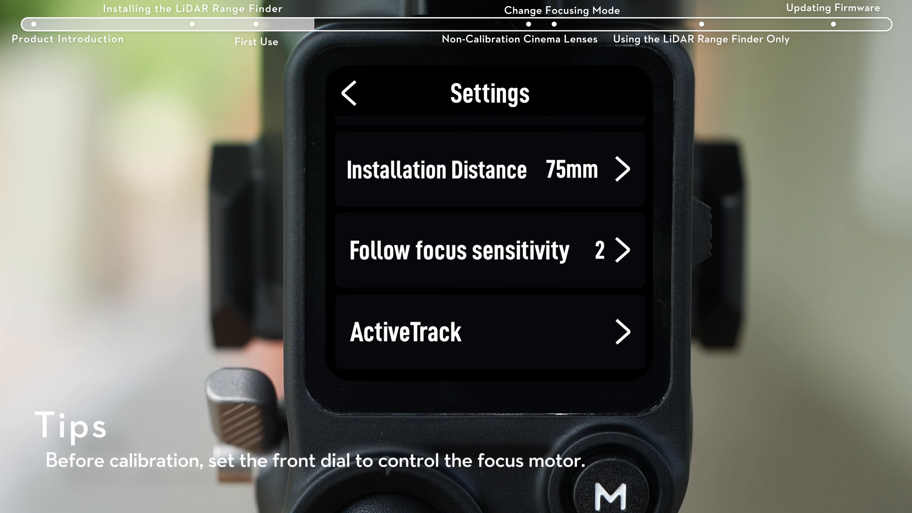
Reach the lens option and add a new lens until 'Added successfully' shows
scroll("up", 3)
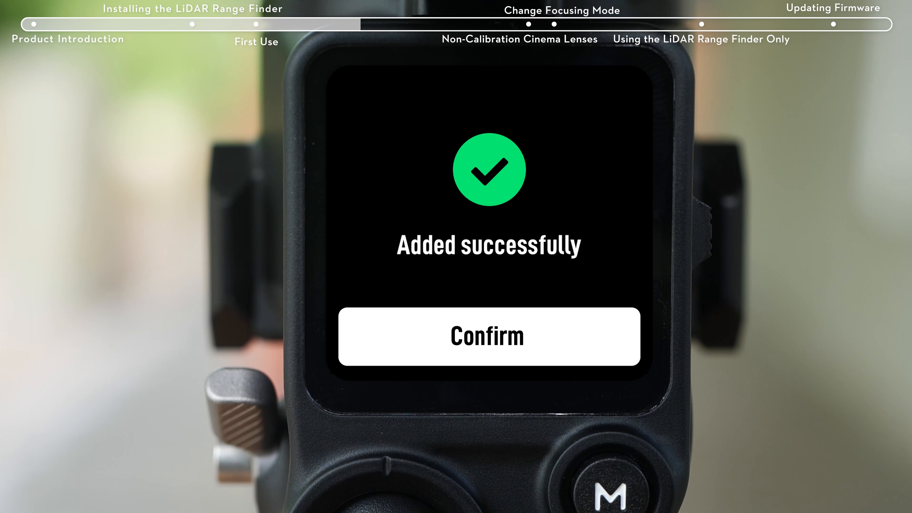
Acknowledge the added lens and record the 1m and 4m focus calibration points
left_click(487, 337)
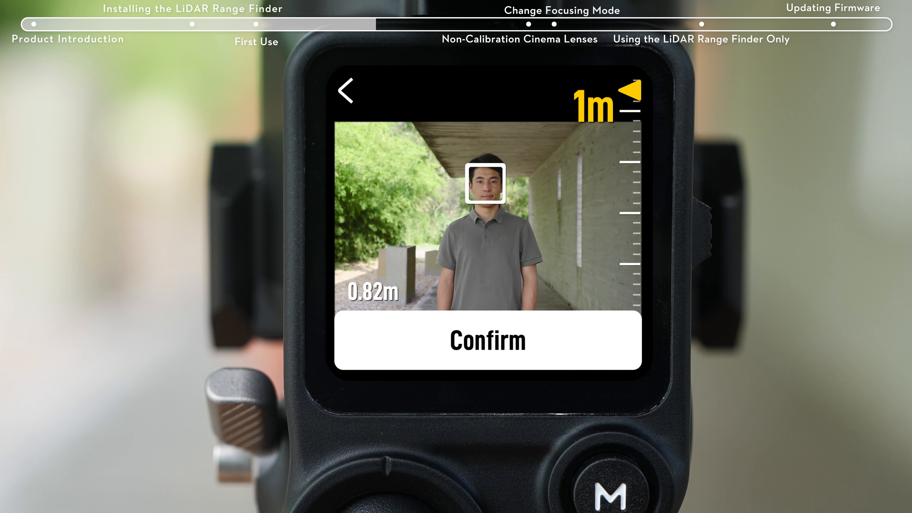
left_click(486, 340)
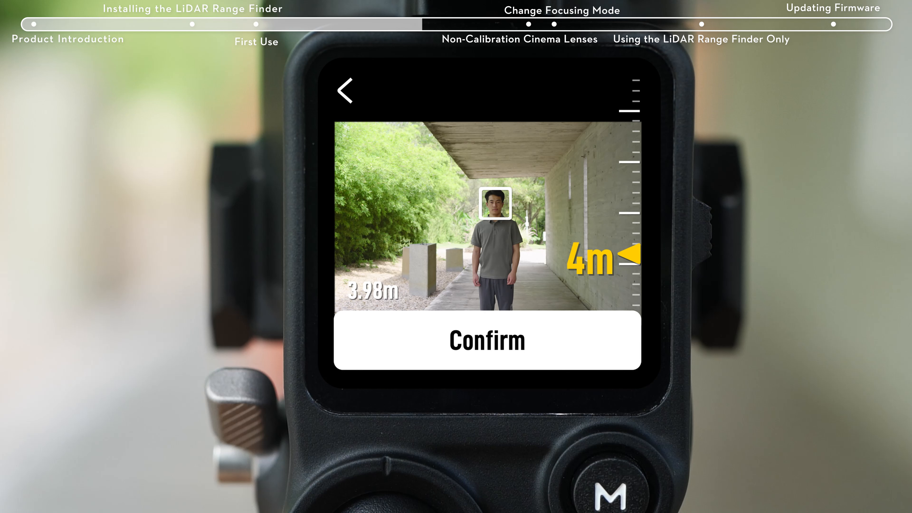
left_click(487, 340)
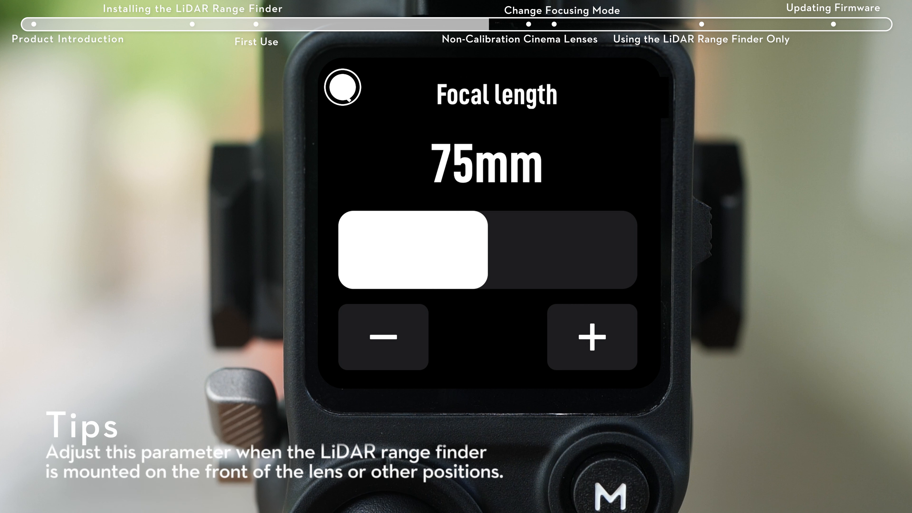
Change follow focus sensitivity from 2 to level 4
left_click(343, 87)
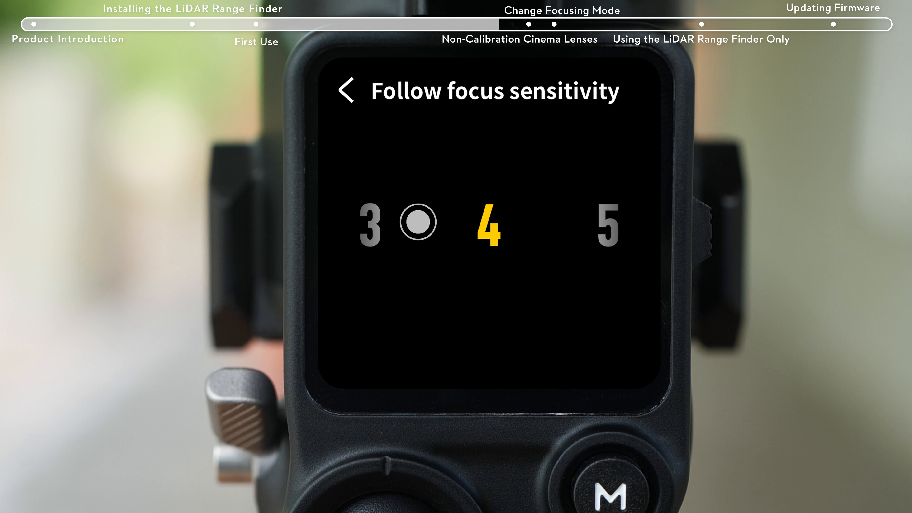
left_click(348, 91)
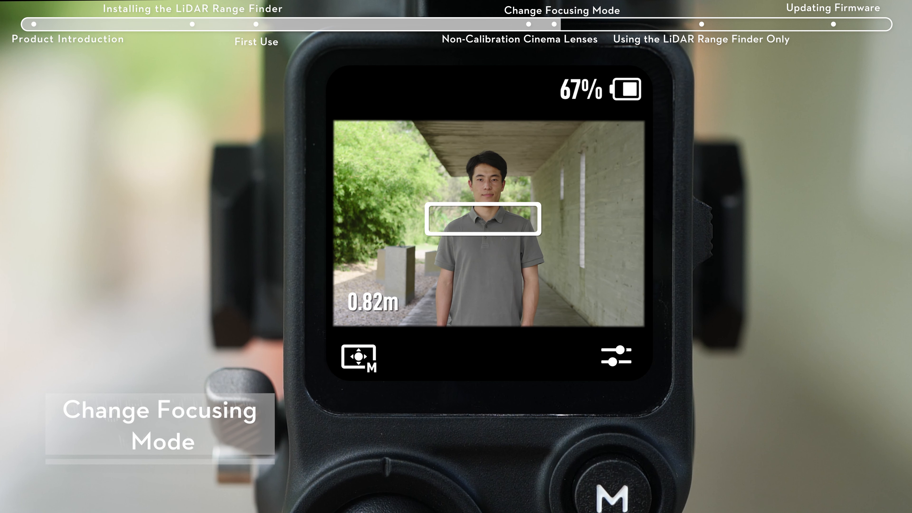
Cycle the bottom-left focus mode control to another focusing mode
left_click(358, 356)
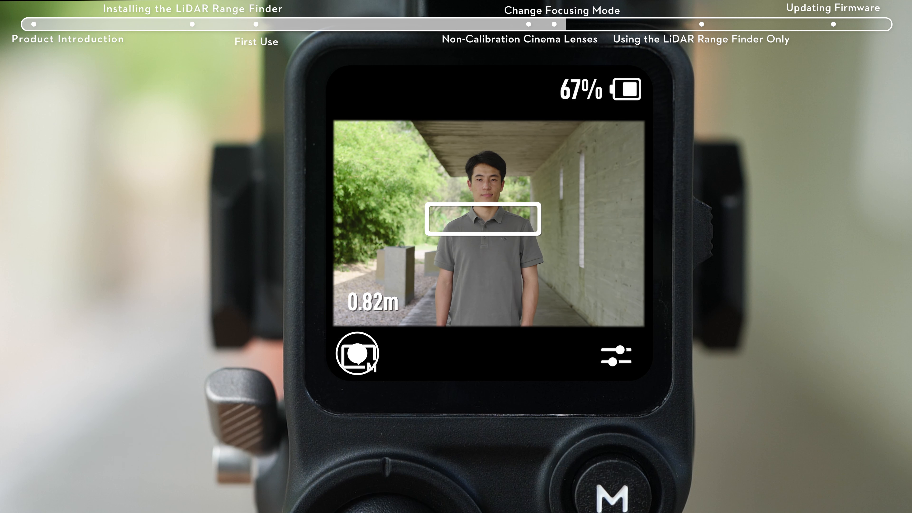
left_click(357, 355)
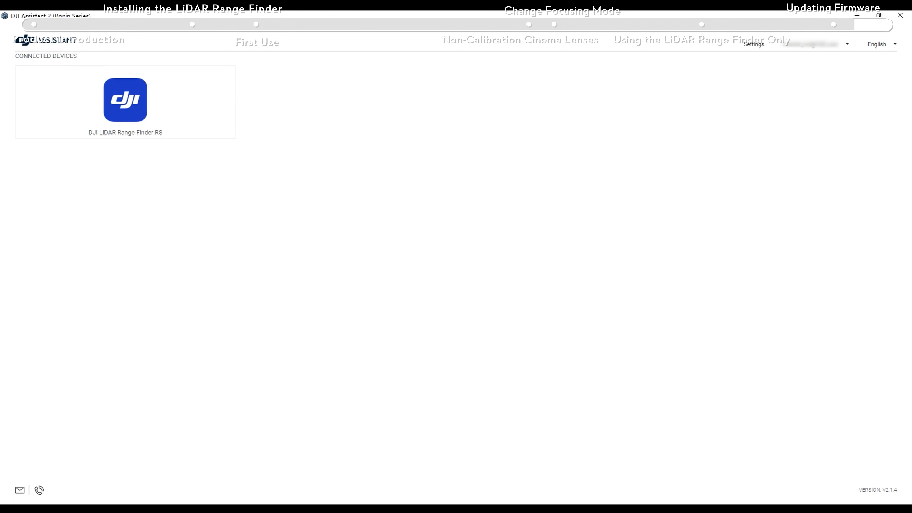
Select the connected range finder and upgrade from V00.00.0020 to V00.00.0021
left_click(125, 101)
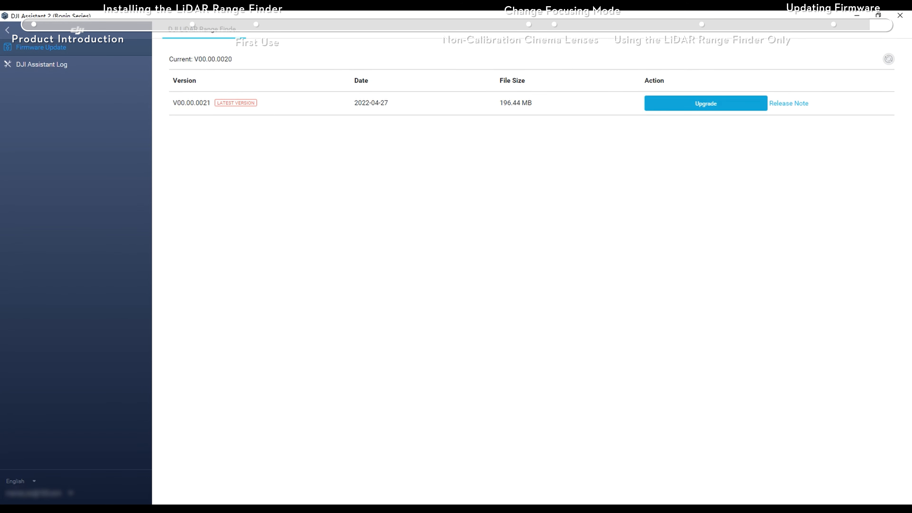
left_click(705, 103)
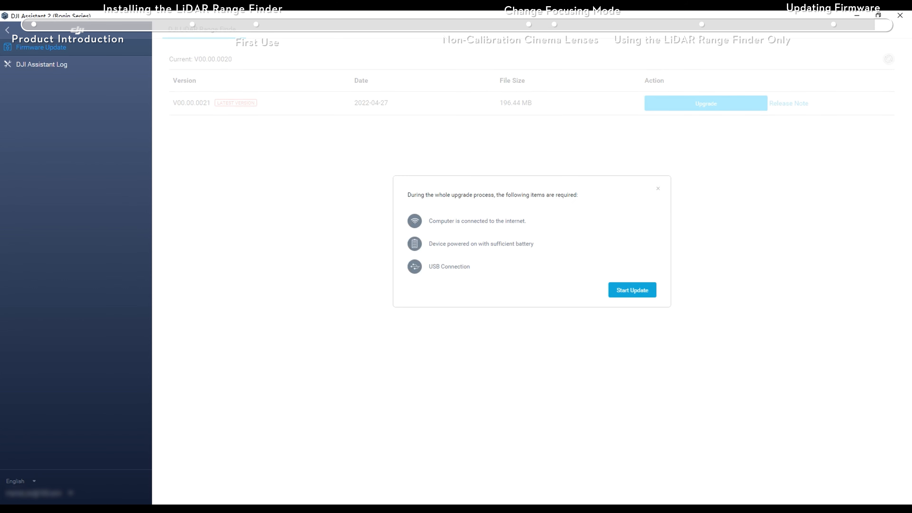